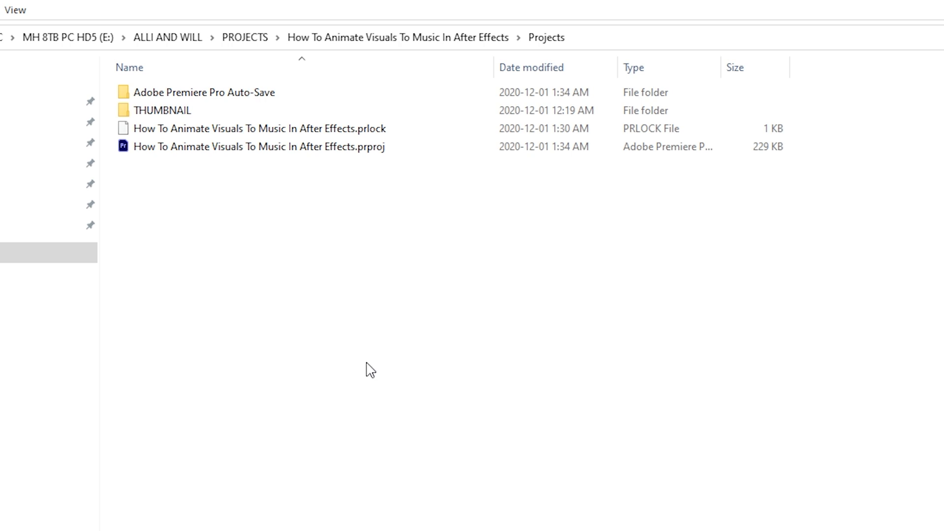
Inspect the .prlock lock file sitting beside the .prproj project in the Projects folder.
click(259, 146)
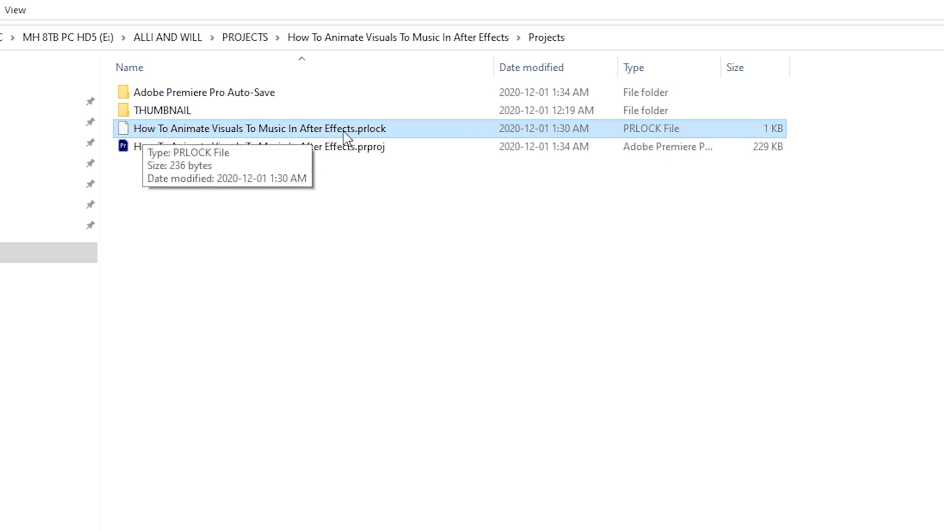
mouse_move(381, 138)
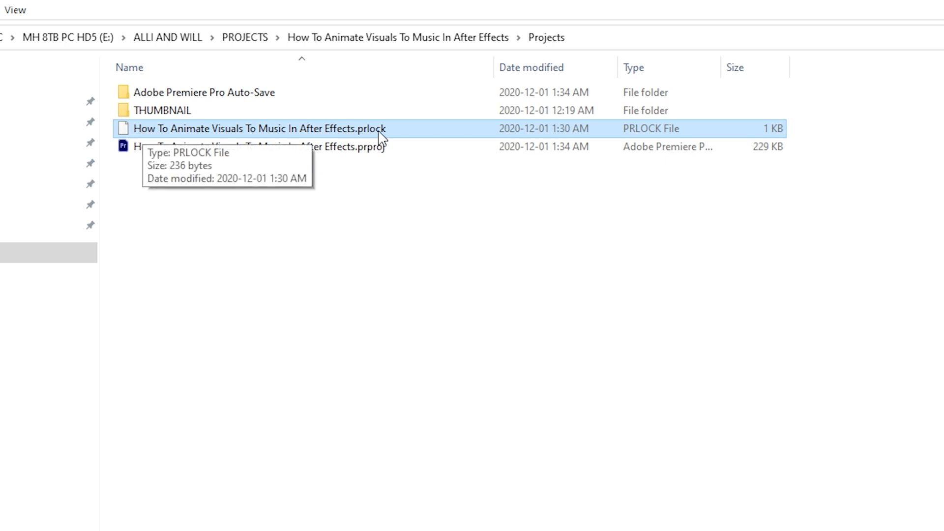
mouse_move(433, 276)
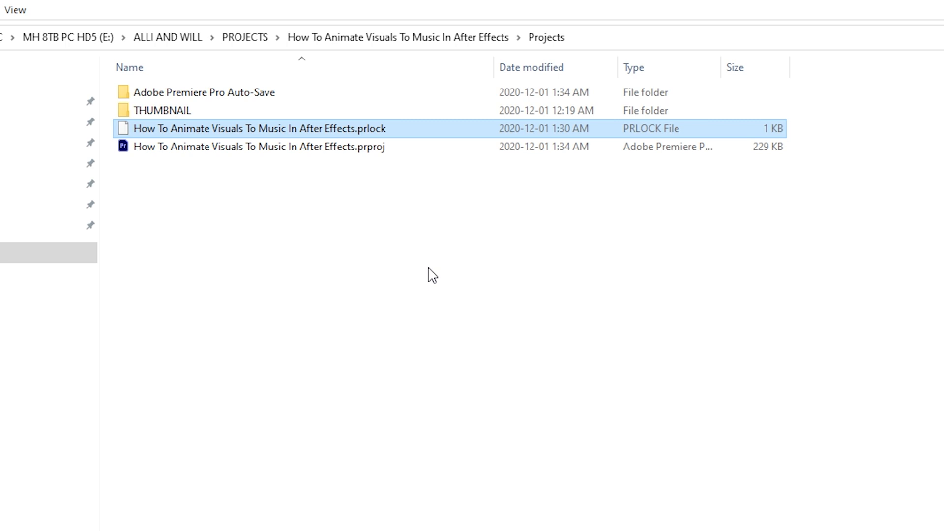
mouse_move(375, 183)
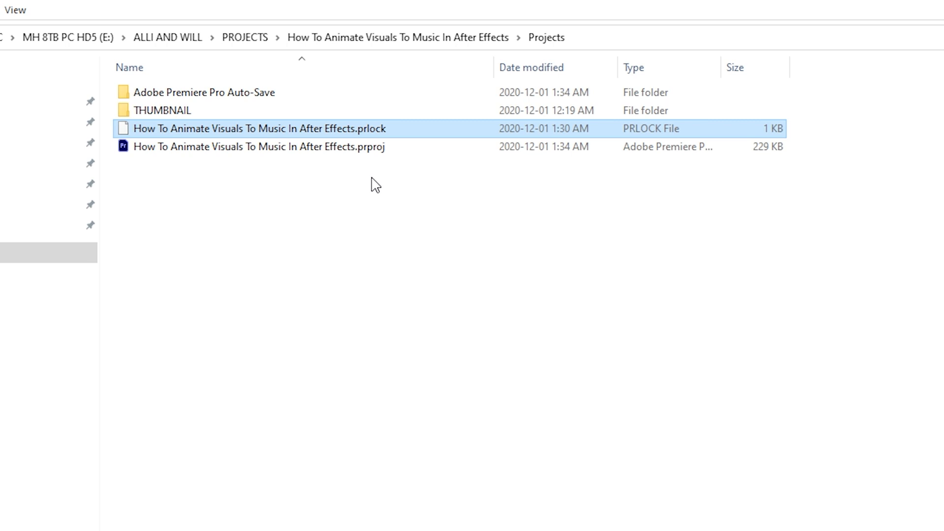
double_click(258, 146)
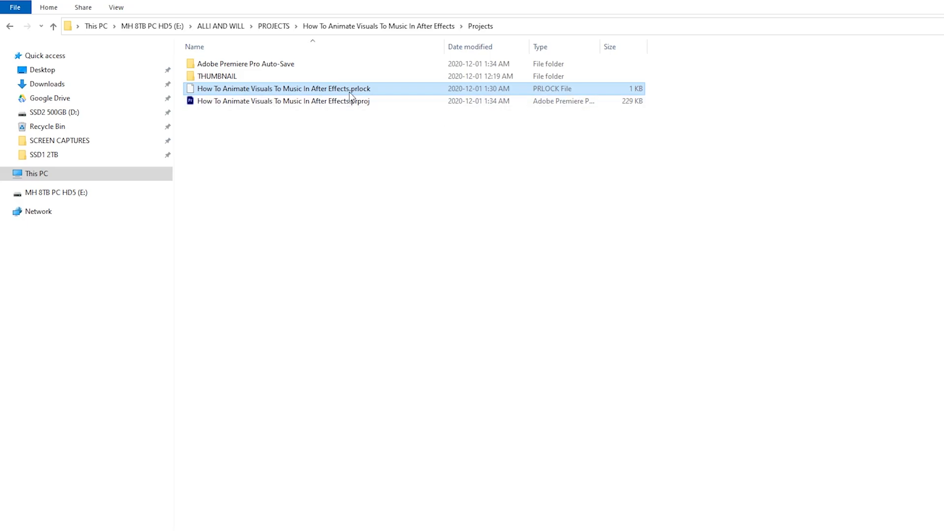
mouse_move(374, 96)
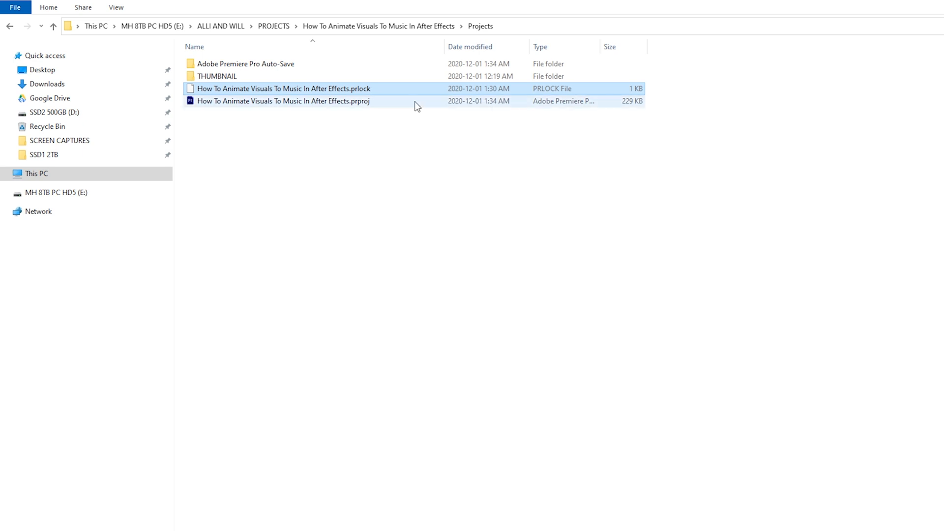
mouse_move(364, 94)
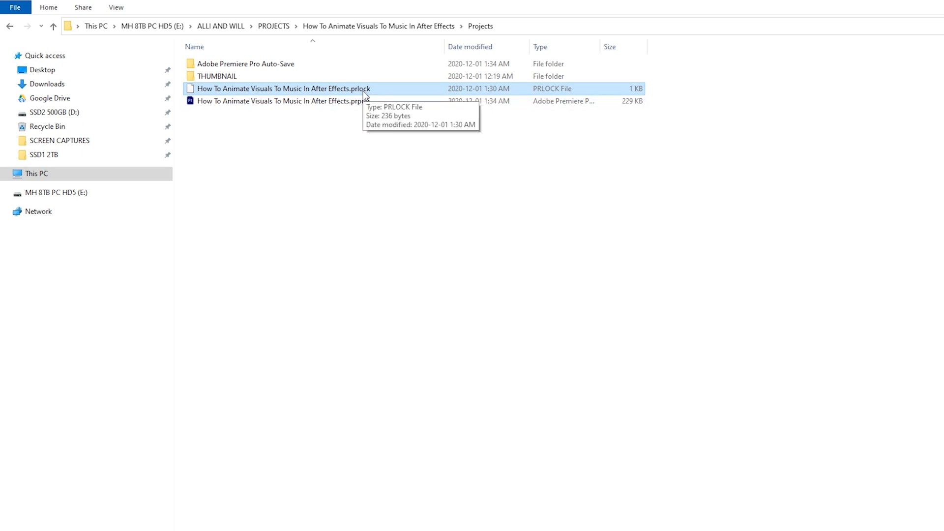
mouse_move(409, 145)
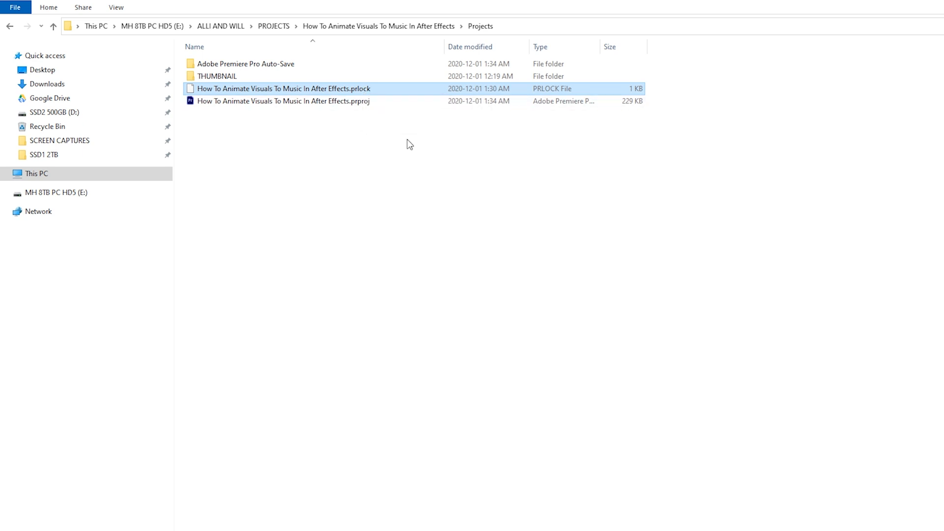
click(283, 100)
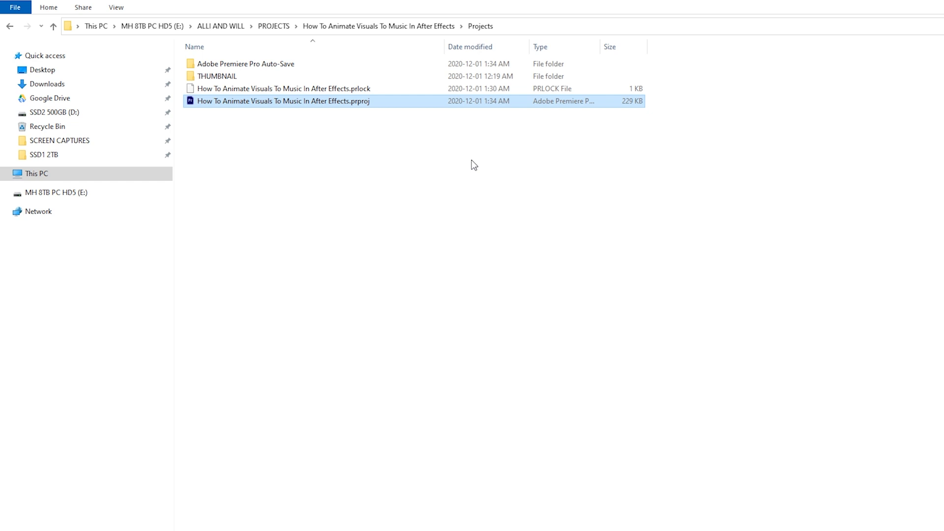
mouse_move(369, 123)
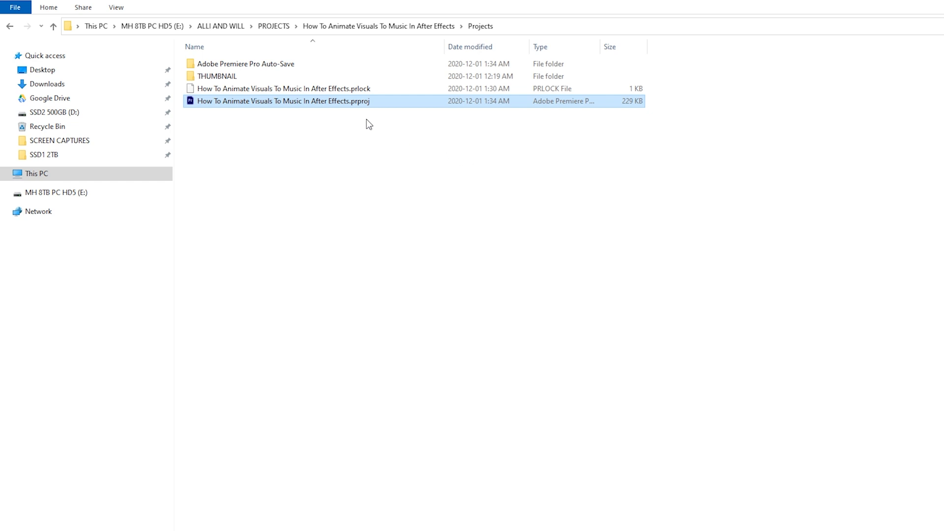
click(283, 88)
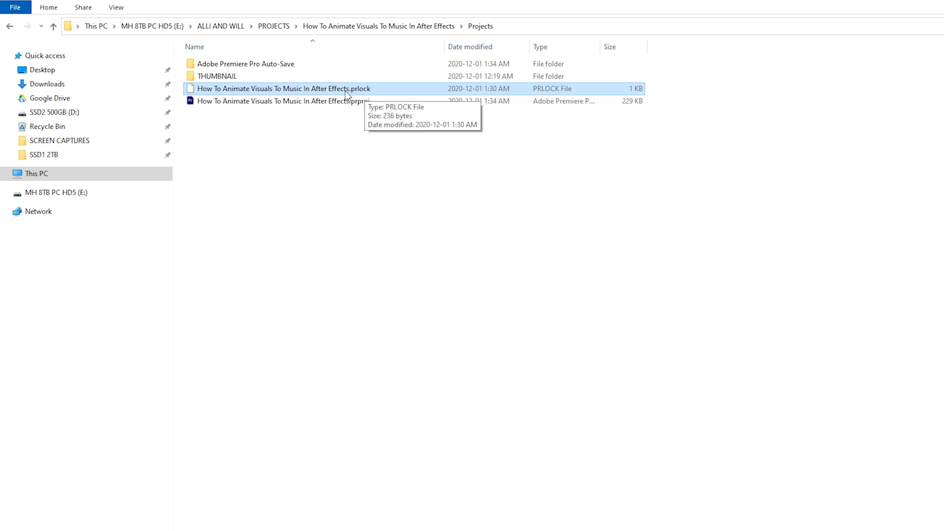
mouse_move(375, 157)
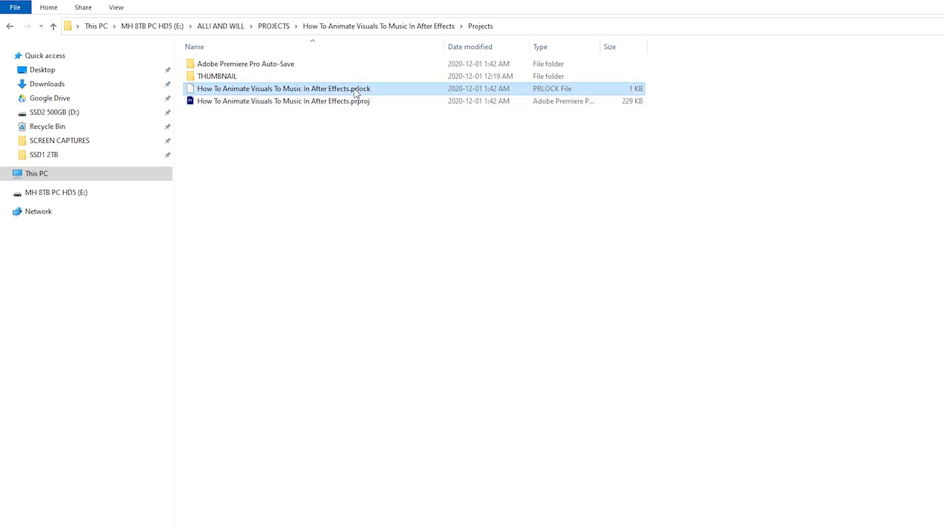
double_click(282, 101)
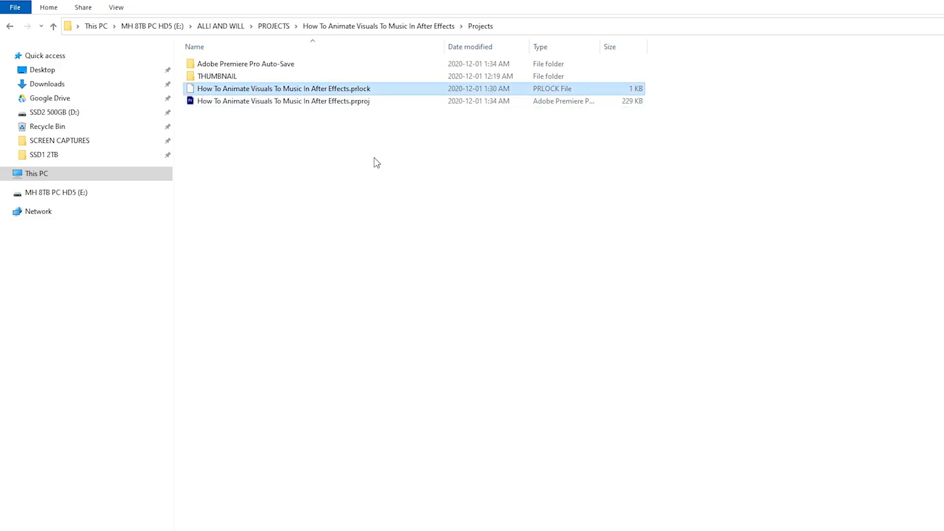
mouse_move(358, 95)
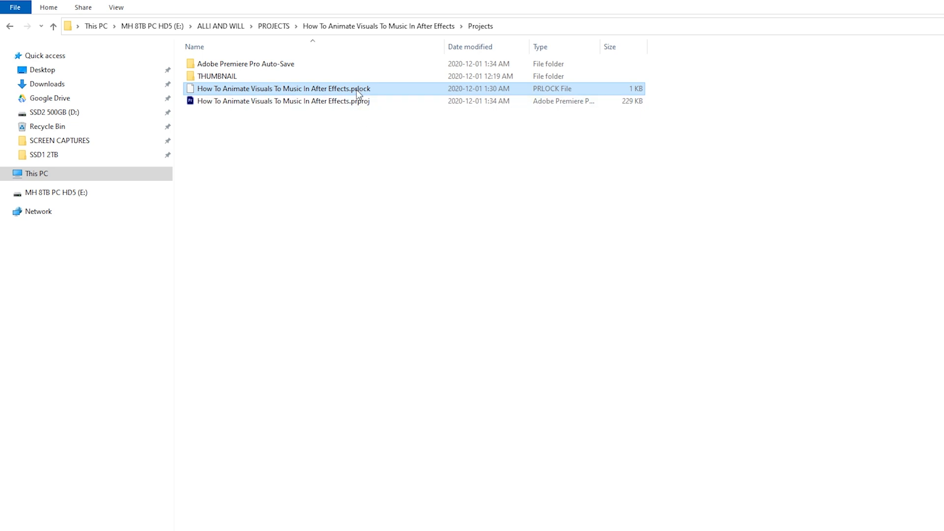
Launch the How To Animate Visuals To Music project in Premiere Pro and reach Collaboration preferences.
double_click(283, 100)
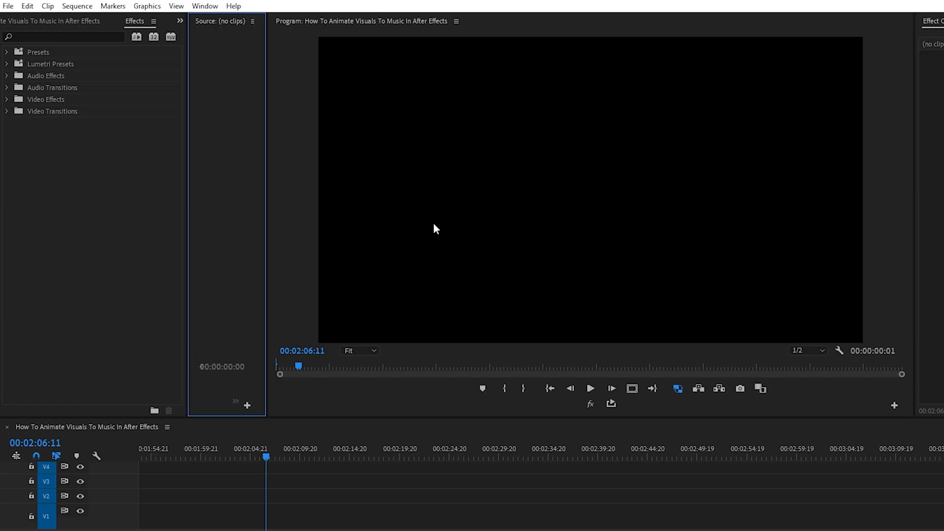
click(27, 6)
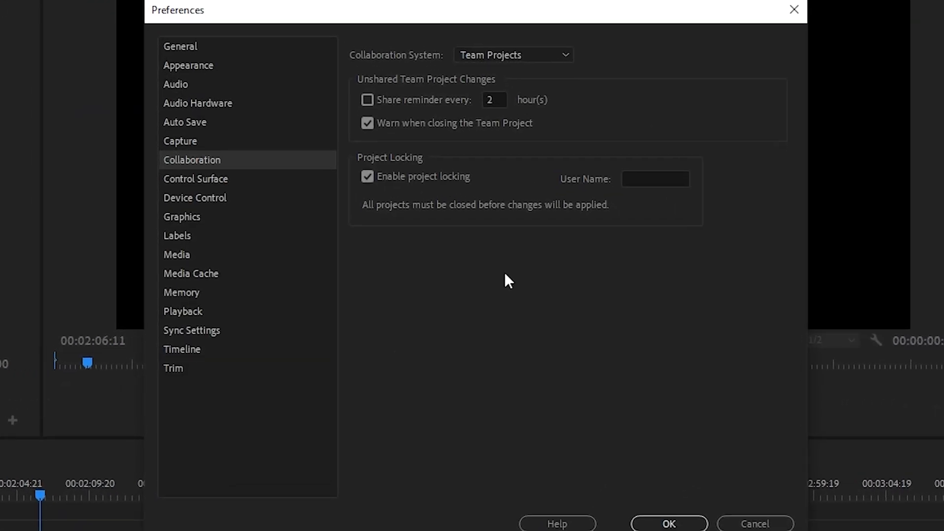
mouse_move(454, 60)
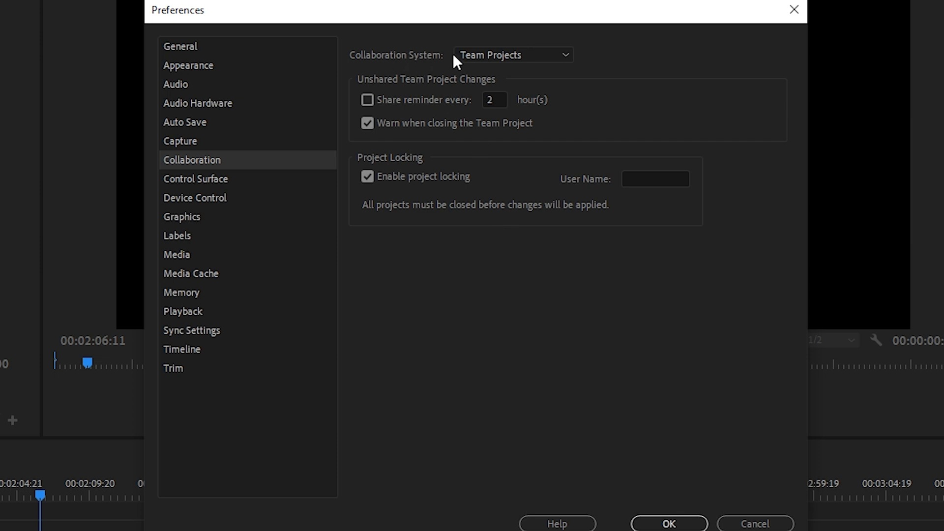
mouse_move(495, 95)
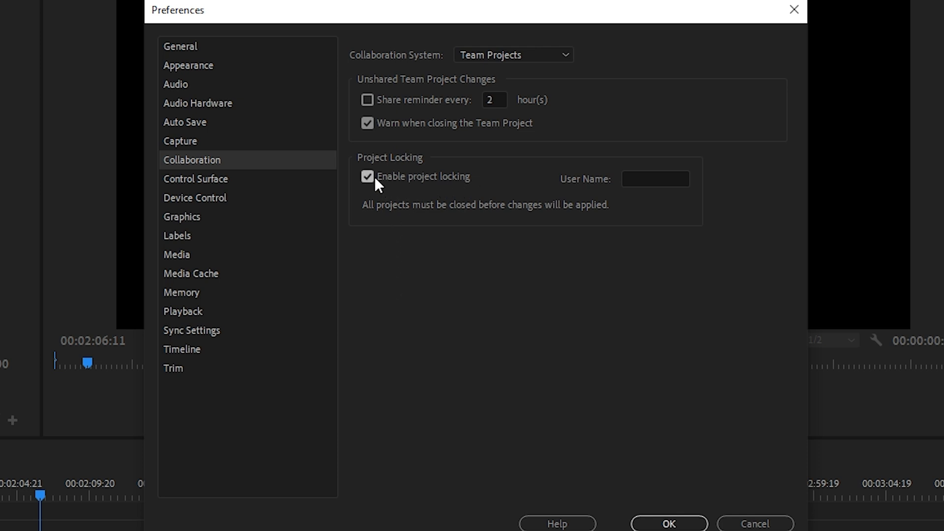
mouse_move(435, 227)
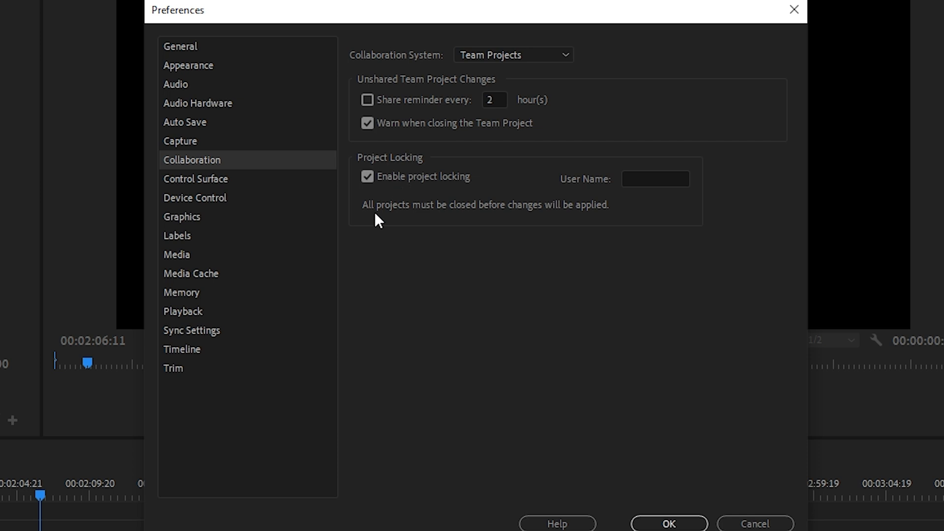
mouse_move(465, 168)
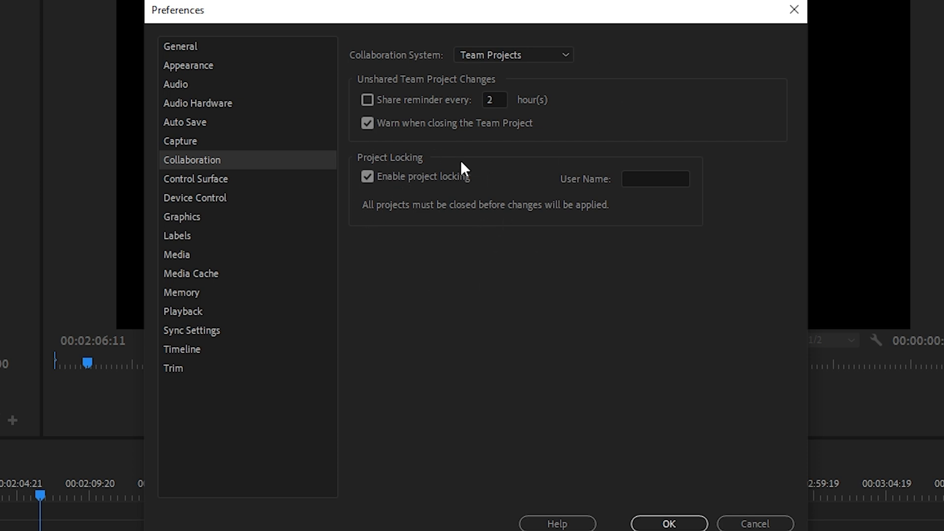
Uncheck Enable project locking in the Collaboration preferences.
click(367, 176)
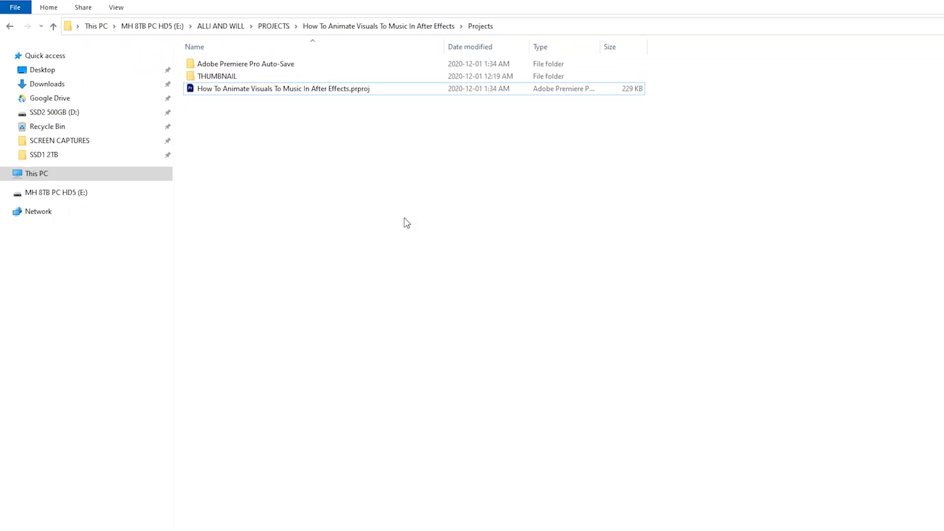
Return to the Projects folder, which now holds only the .prproj file without a .prlock.
double_click(282, 88)
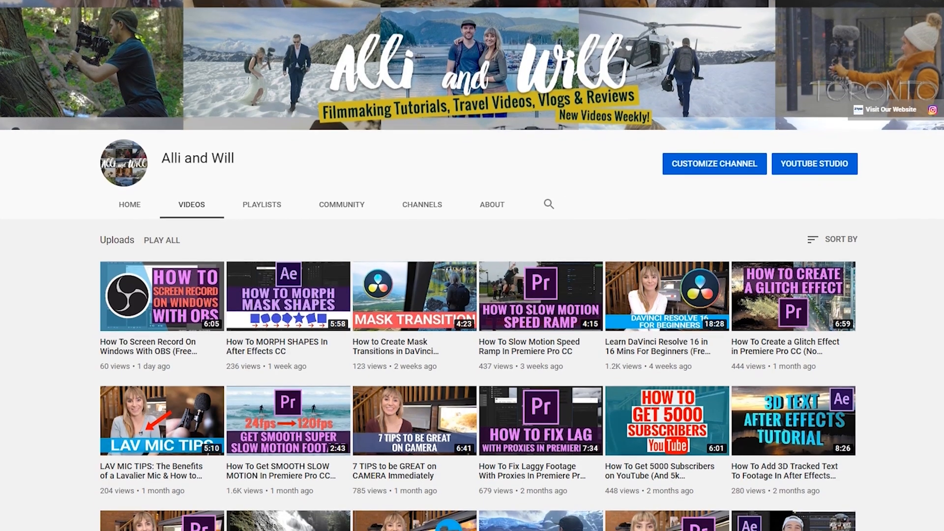
scroll(down, 3)
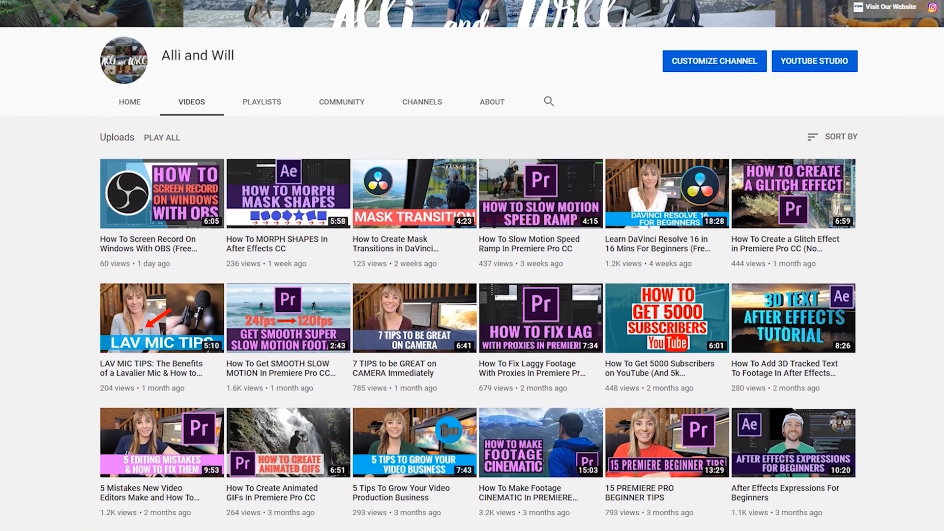
scroll(down, 3)
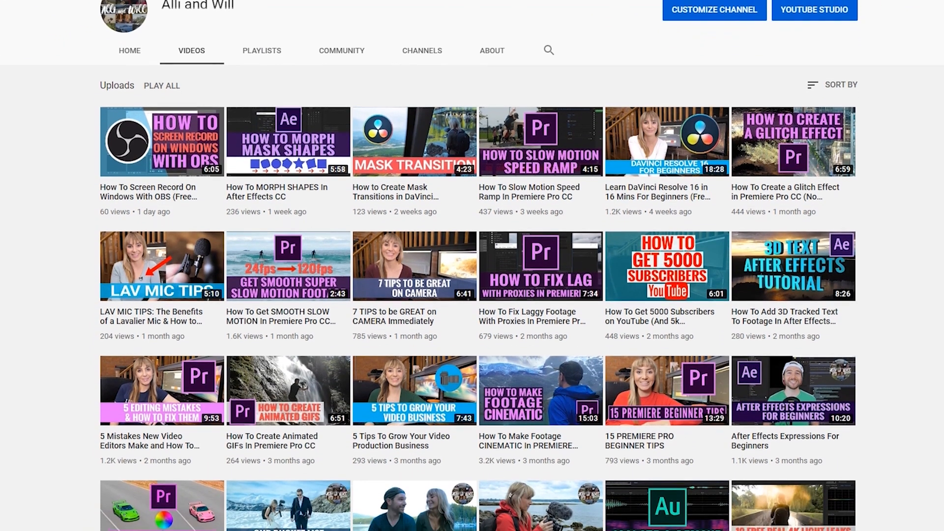
scroll(down, 3)
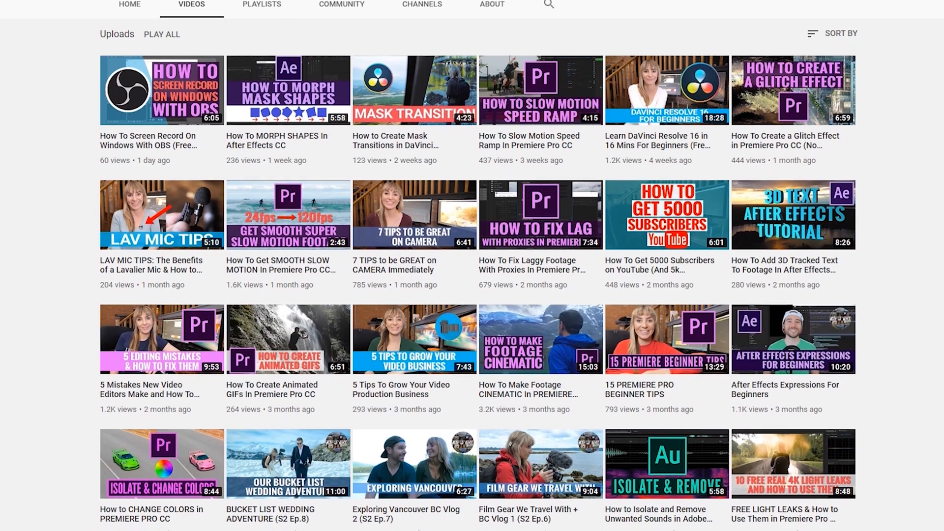
scroll(down, 3)
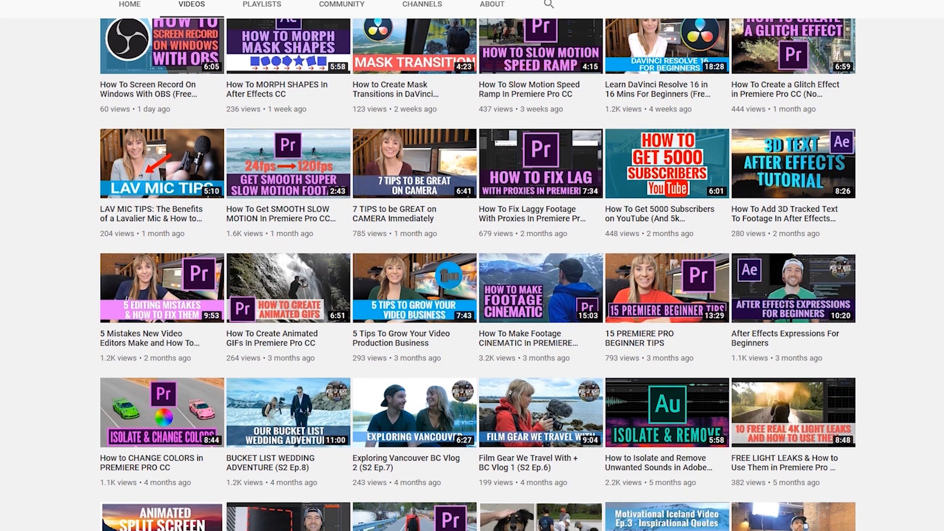